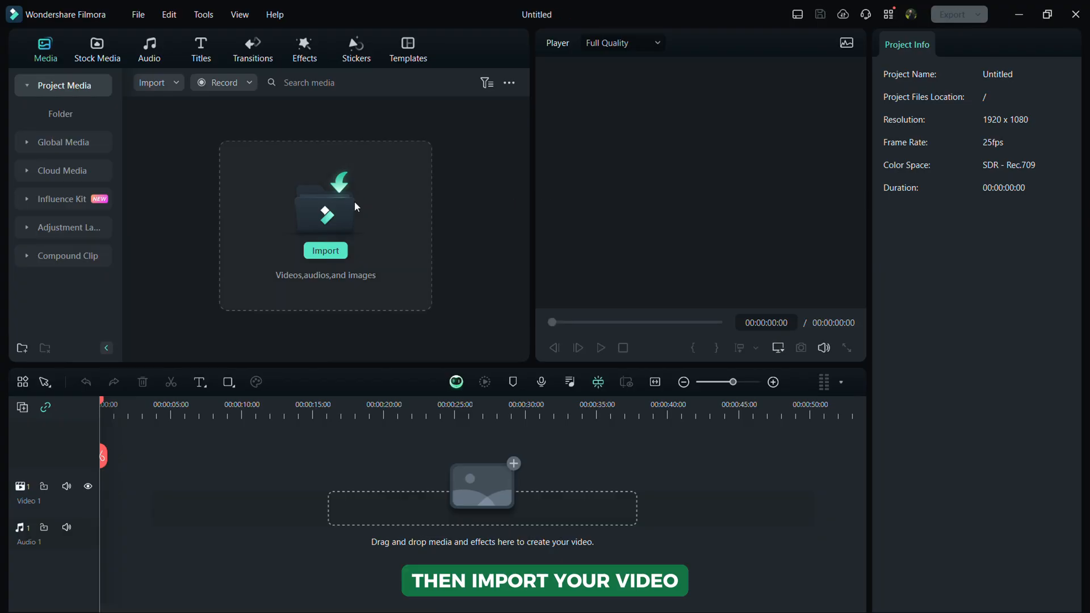
Import video file 1 of the man at the laptop into the media library
{"action": "left_click", "coordinate": [325, 251]}
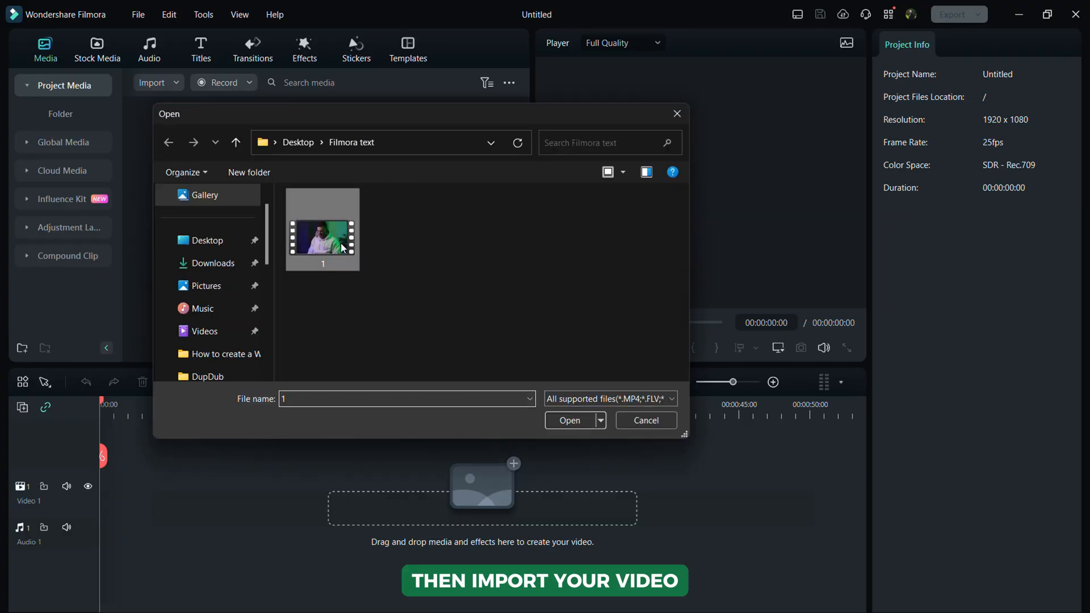
{"action": "left_click", "coordinate": [569, 420]}
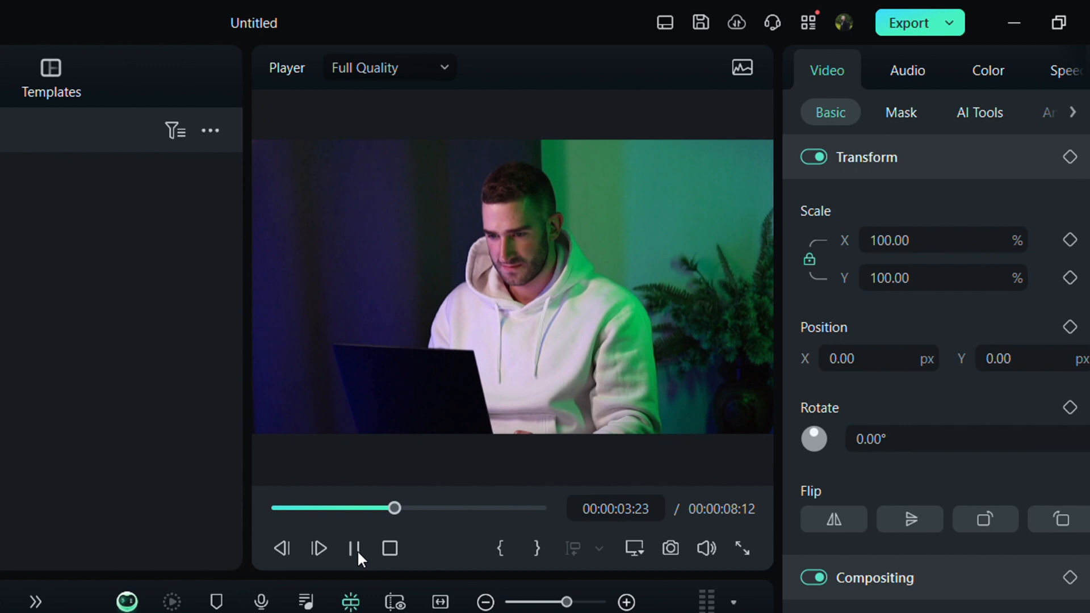
Add the Default Title from the Titles library on a track above the video
{"action": "left_click", "coordinate": [357, 548]}
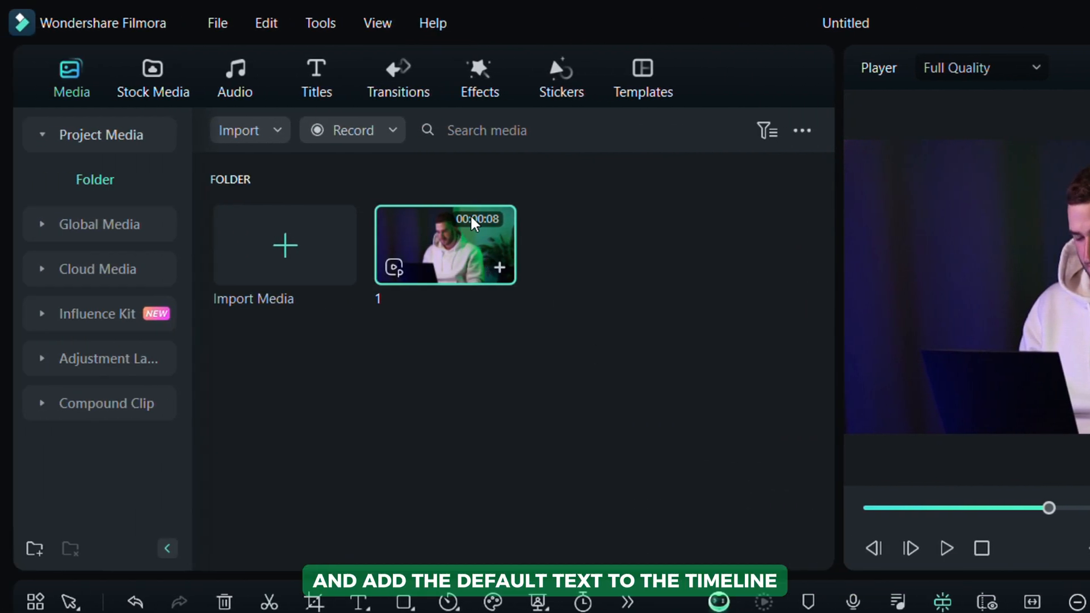
{"action": "left_click", "coordinate": [316, 77]}
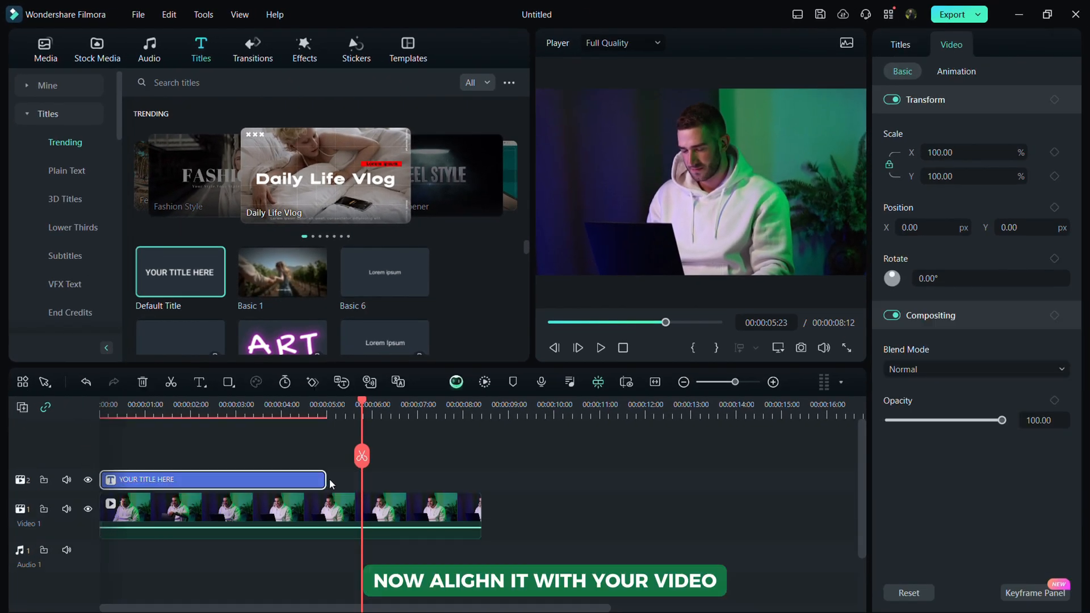
Stretch the title clip's right edge to the end of the video clip
{"action": "left_click_drag", "start_coordinate": [327, 479], "coordinate": [421, 479]}
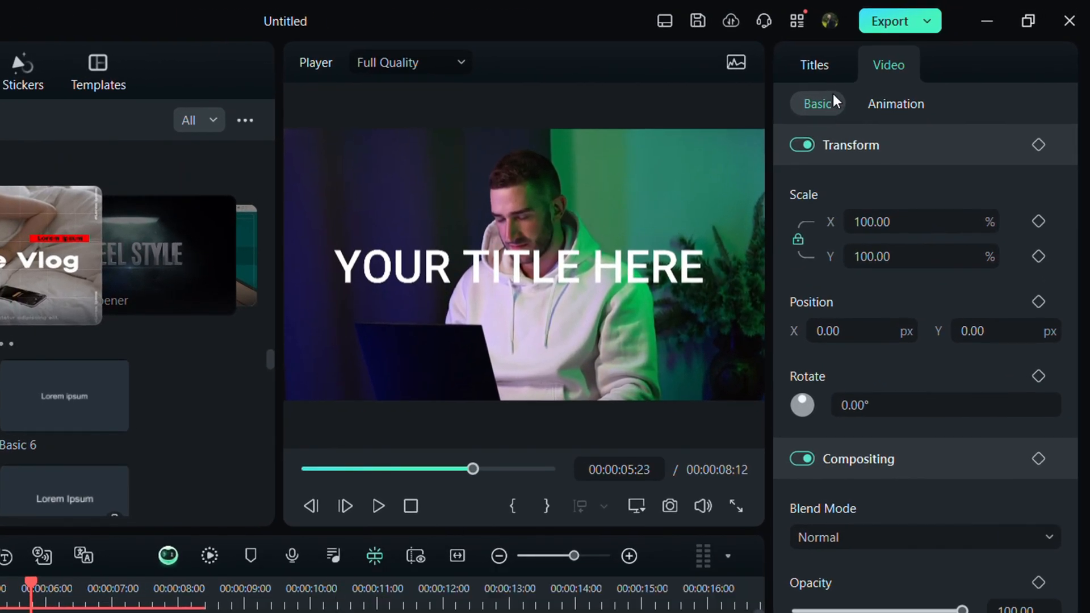
Retype the title as 'LUKA B' in bold Montserrat and enlarge it to fill the frame
{"action": "left_click", "coordinate": [813, 65]}
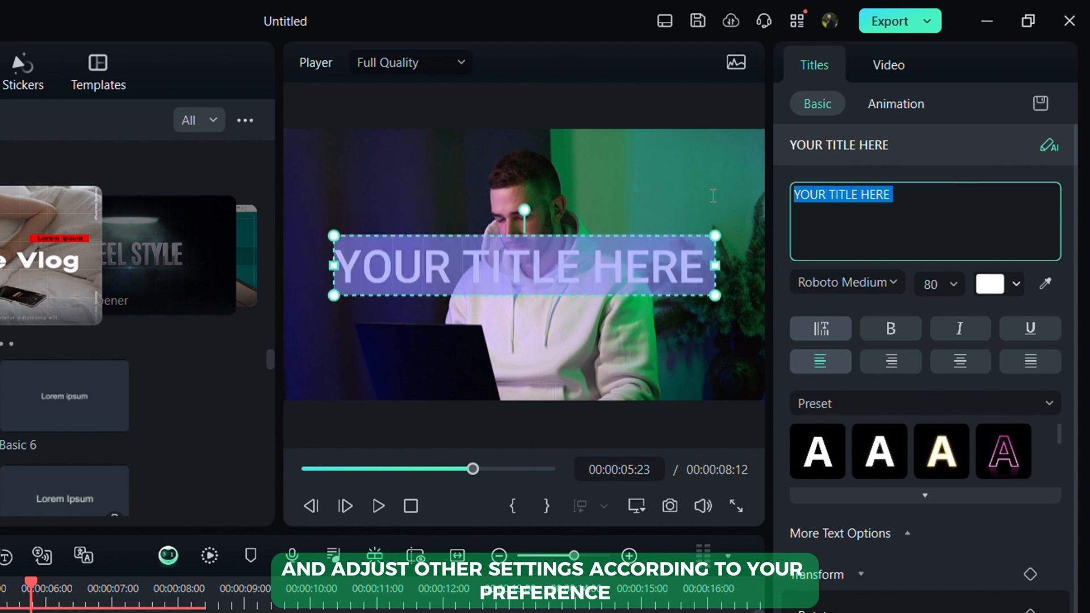
{"action": "type", "text": "L"}
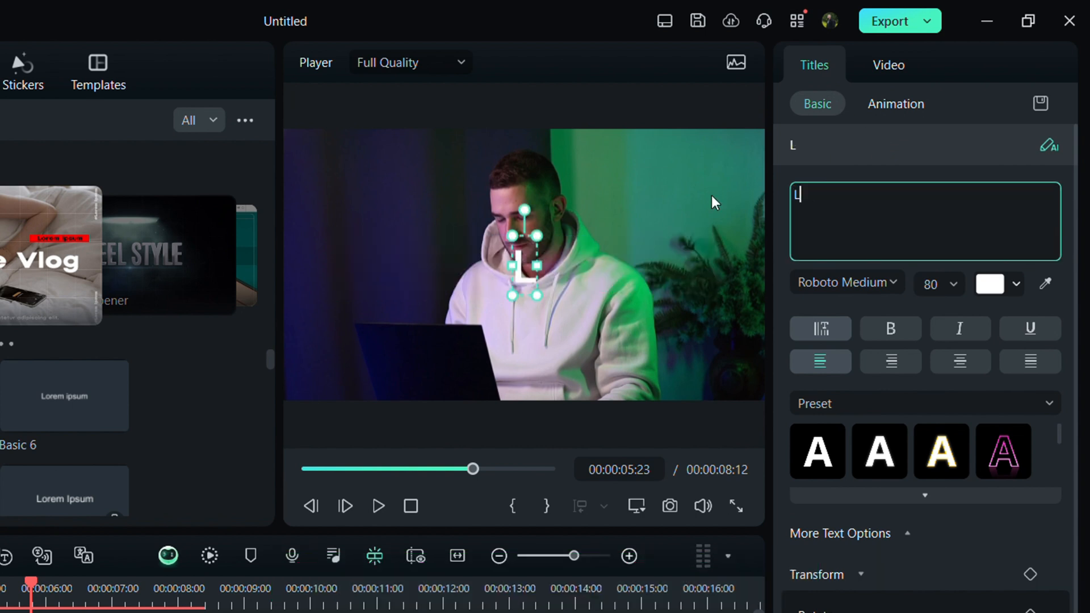
{"action": "type", "text": "UKA B"}
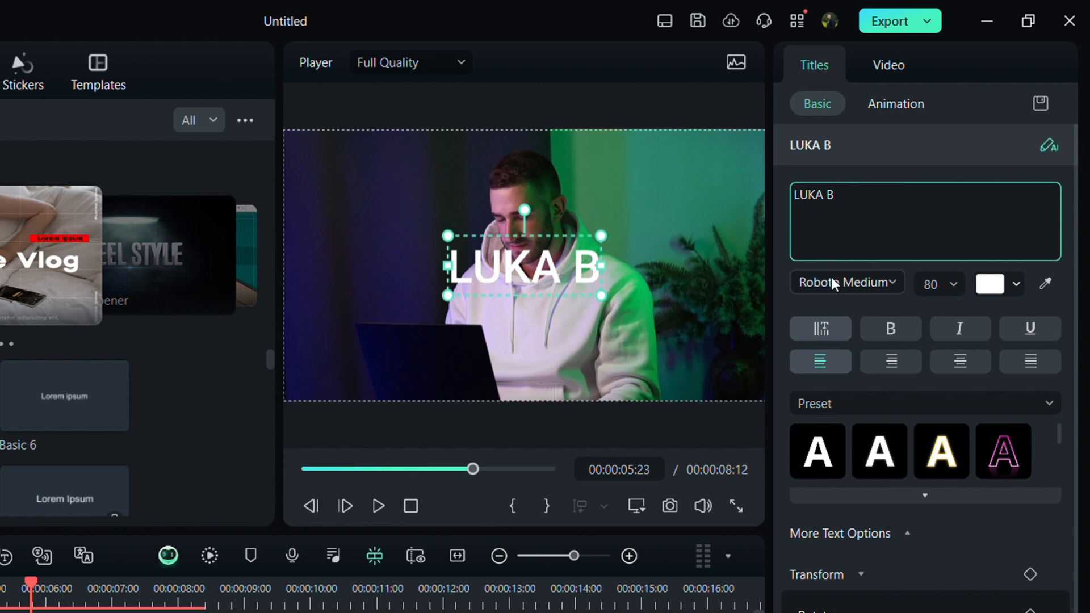
{"action": "left_click", "coordinate": [845, 281]}
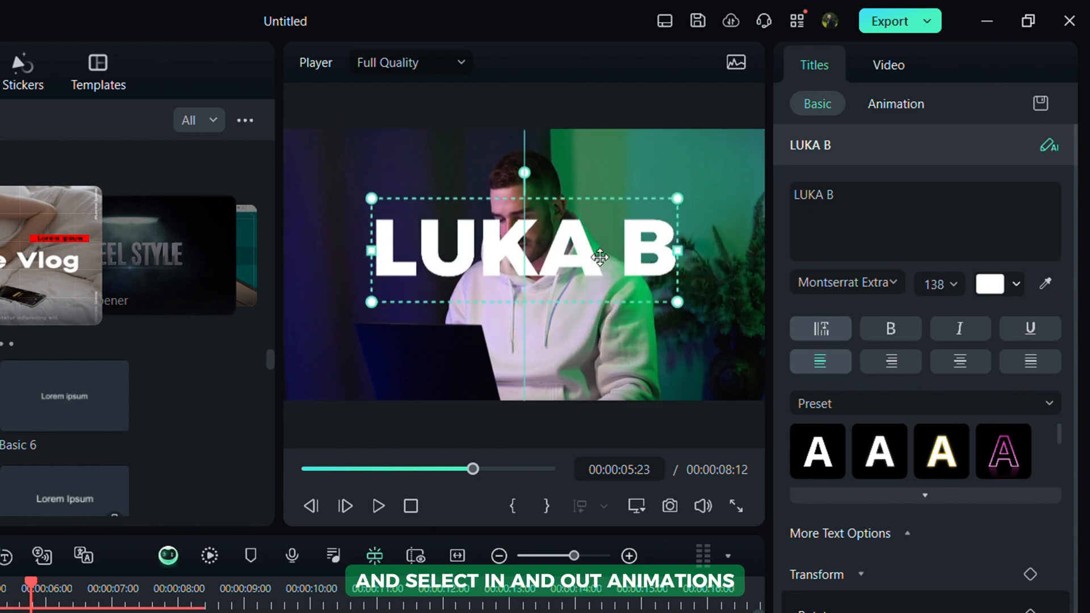
{"action": "left_click_drag", "start_coordinate": [681, 302], "coordinate": [758, 347]}
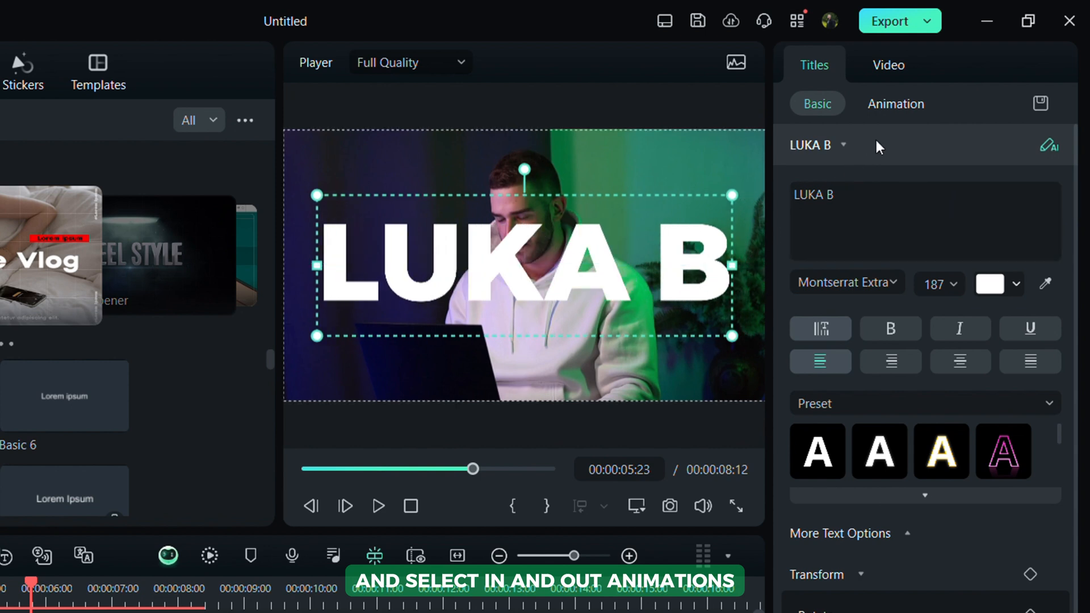
Apply the Type Writer in-animation and an out-animation to the LUKA B title
{"action": "left_click", "coordinate": [896, 104]}
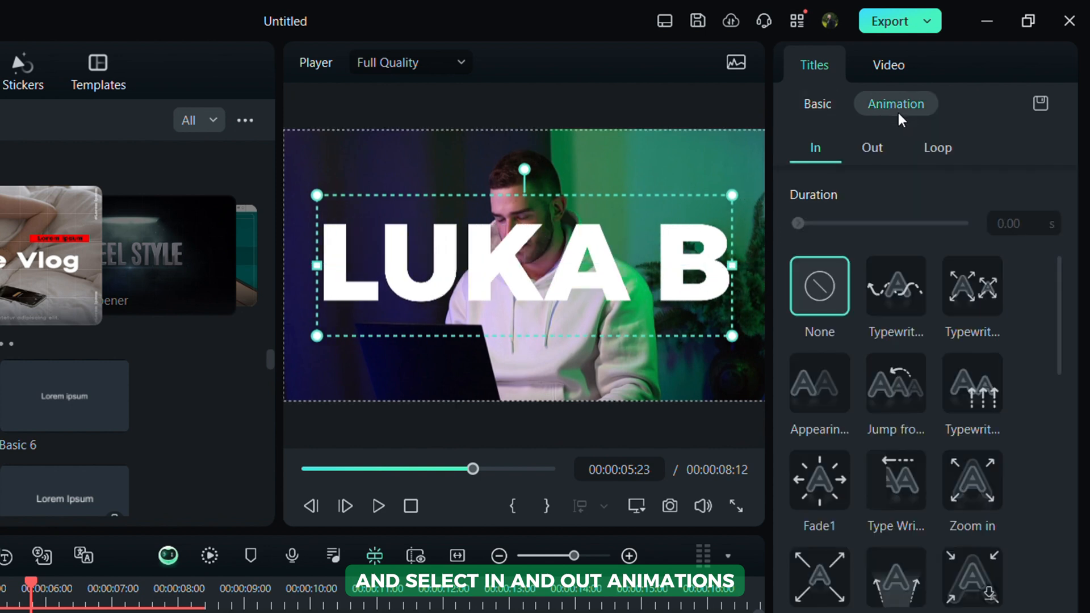
{"action": "left_click", "coordinate": [895, 481]}
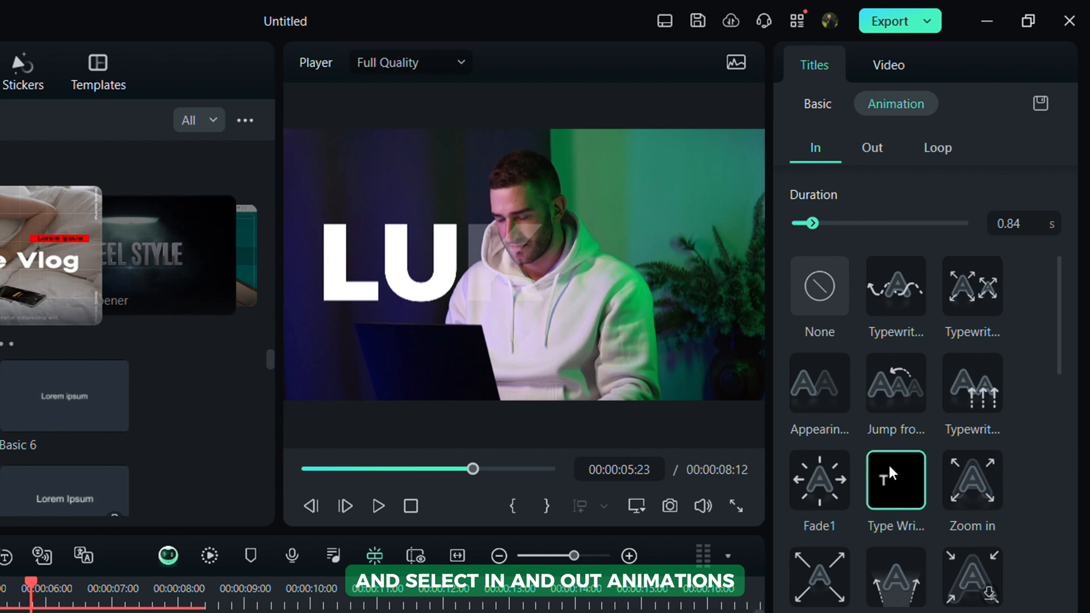
{"action": "left_click", "coordinate": [871, 148]}
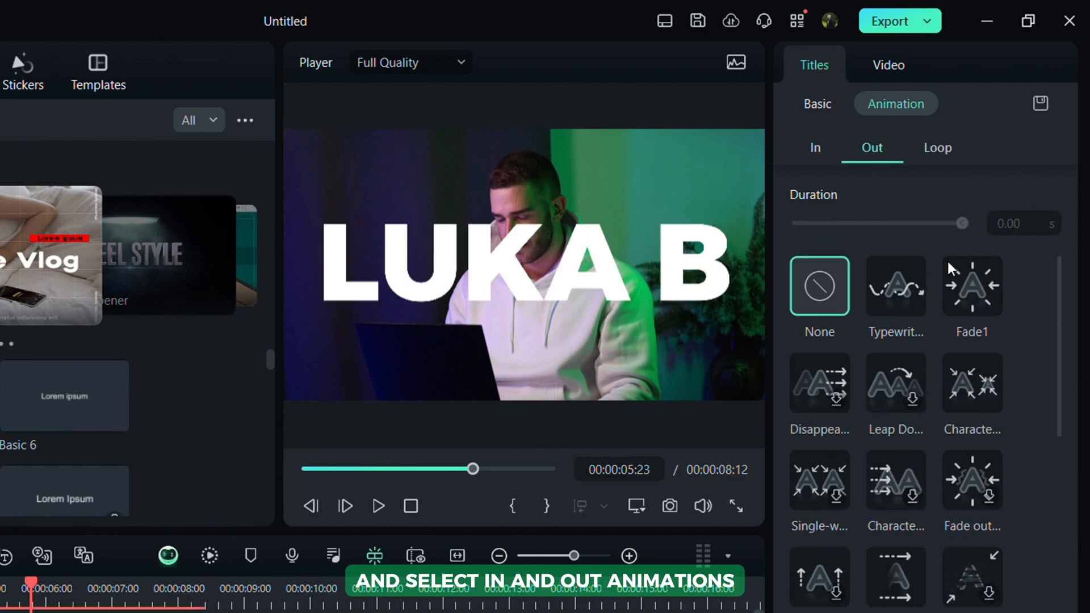
{"action": "left_click", "coordinate": [971, 286]}
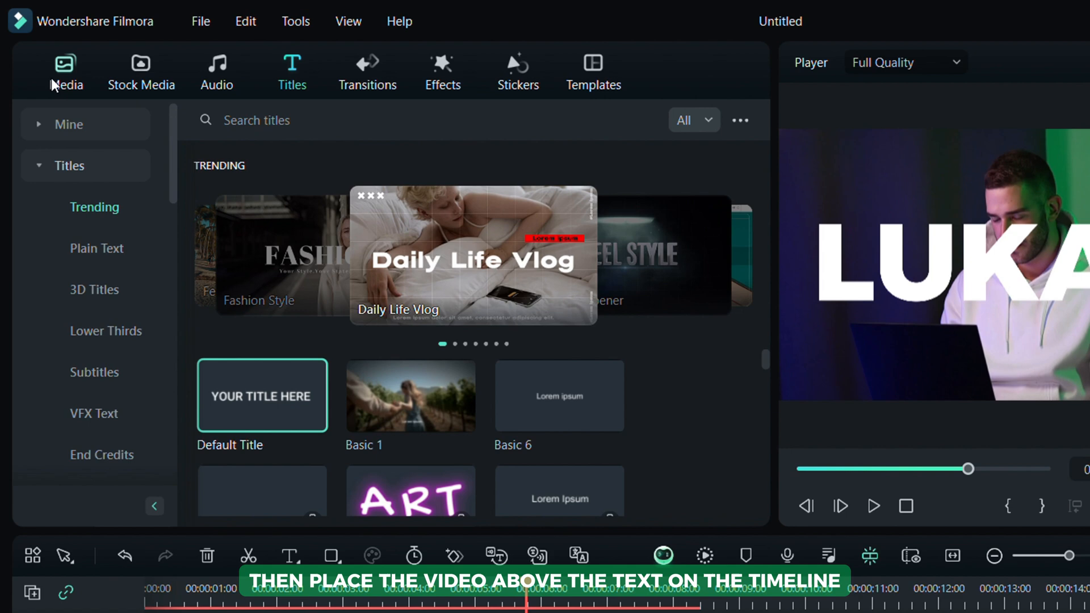
Drag video 1 from Media onto the track above the title clip
{"action": "left_click", "coordinate": [65, 69]}
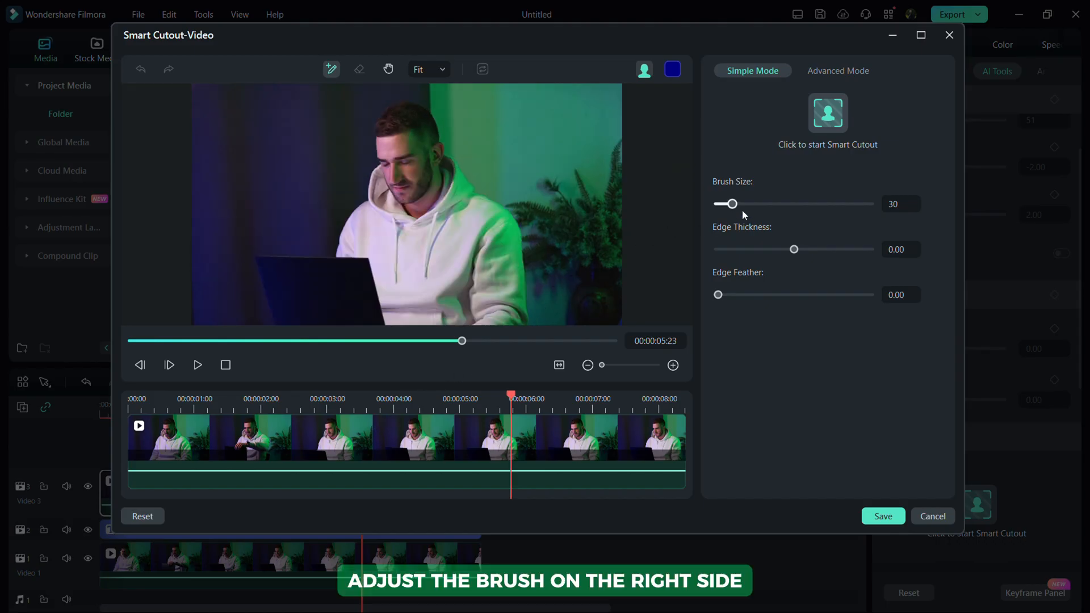
Run Smart Cutout on the man with brush size 90 and save the result
{"action": "left_click_drag", "start_coordinate": [733, 203], "coordinate": [762, 203]}
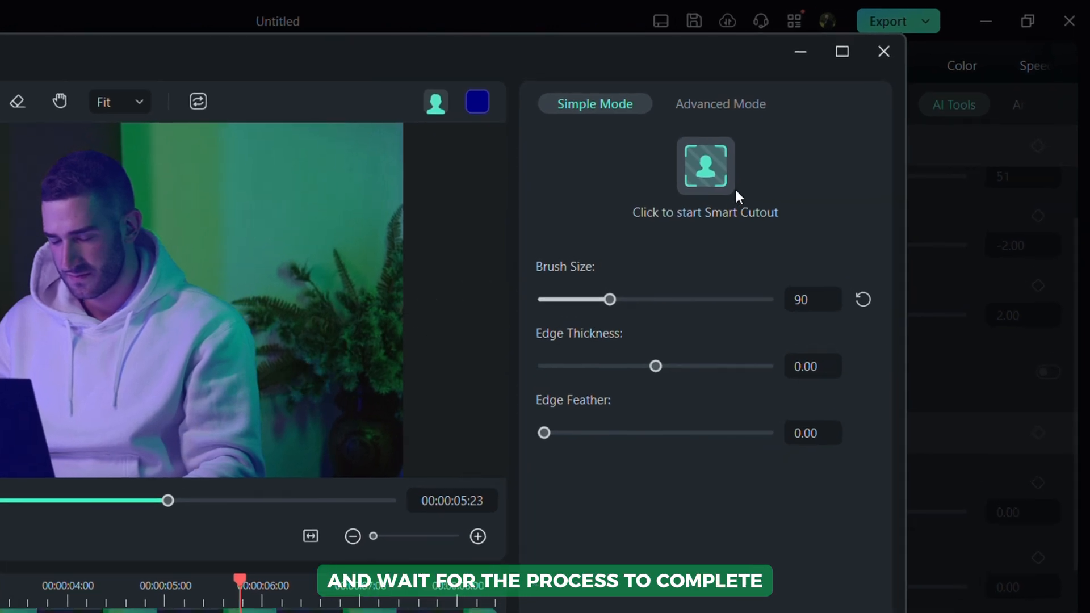
{"action": "left_click", "coordinate": [704, 165]}
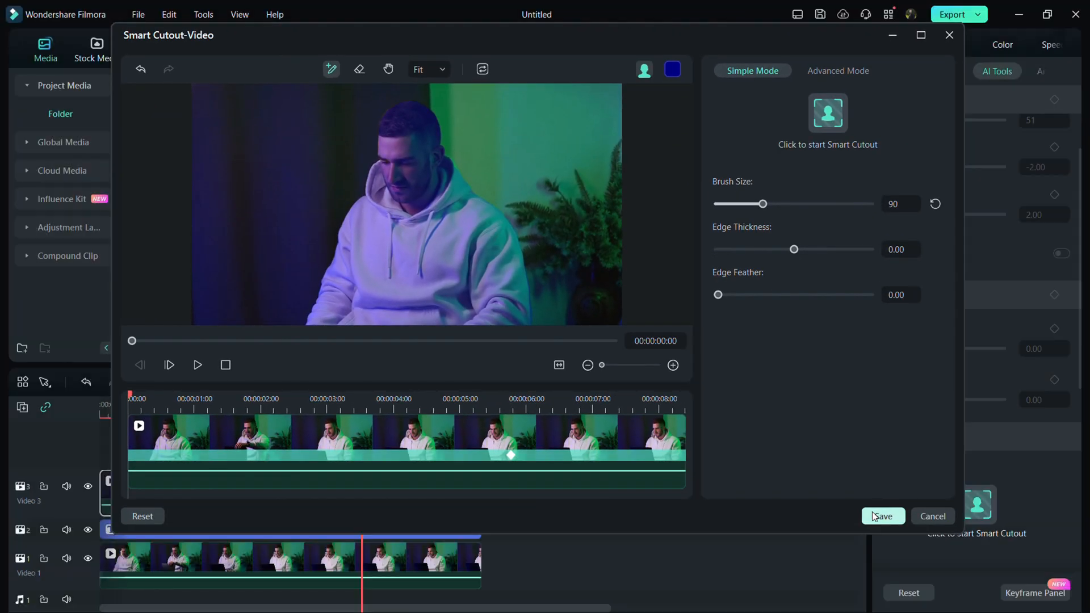
{"action": "left_click", "coordinate": [882, 517]}
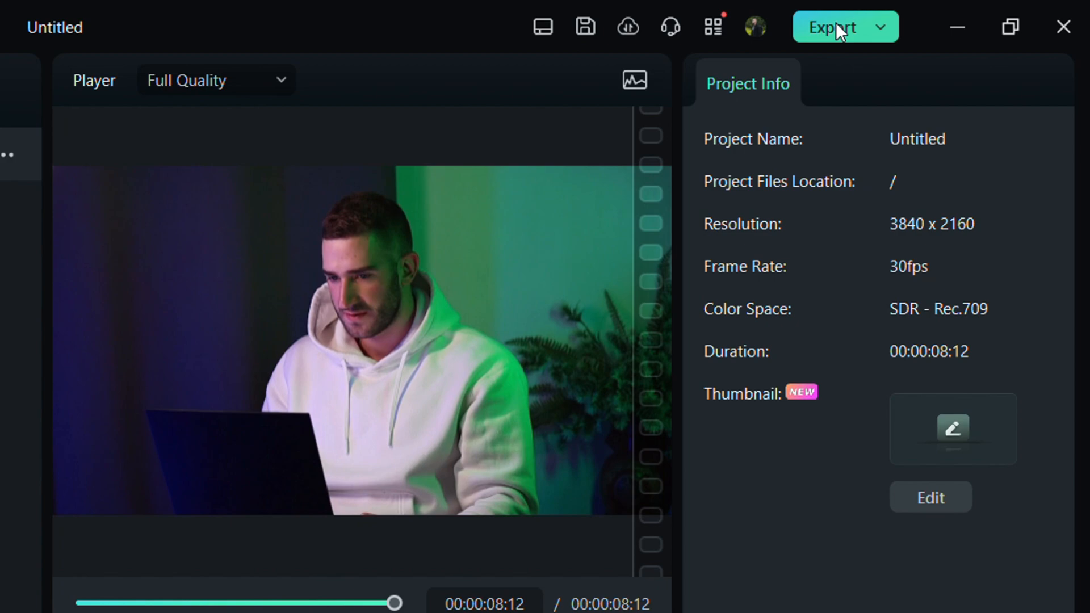
Export the project locally as an MP4 named TEXT
{"action": "left_click", "coordinate": [831, 27]}
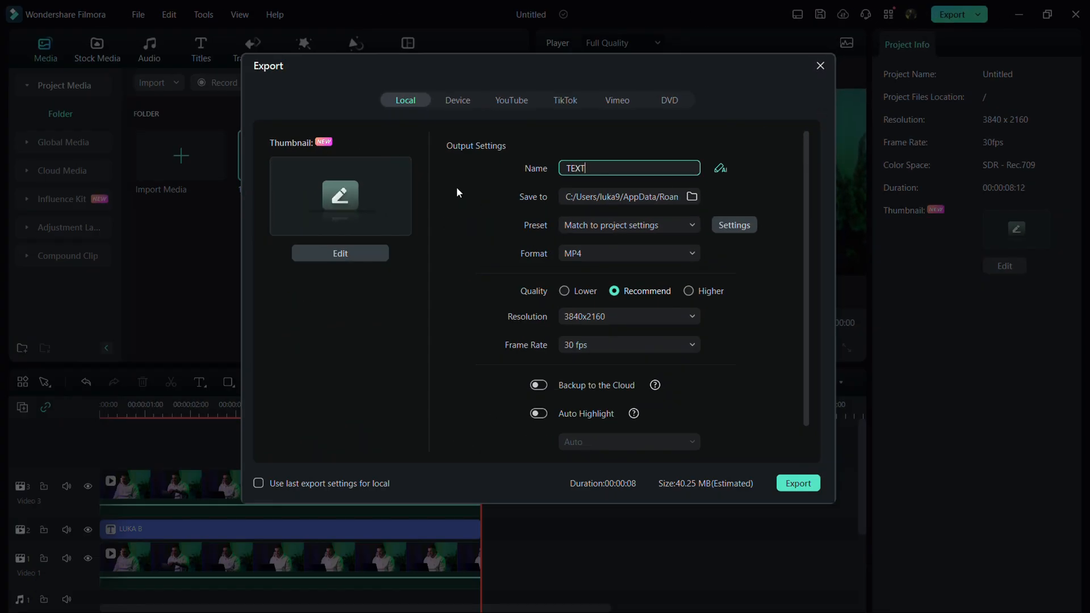
{"action": "left_click", "coordinate": [798, 483]}
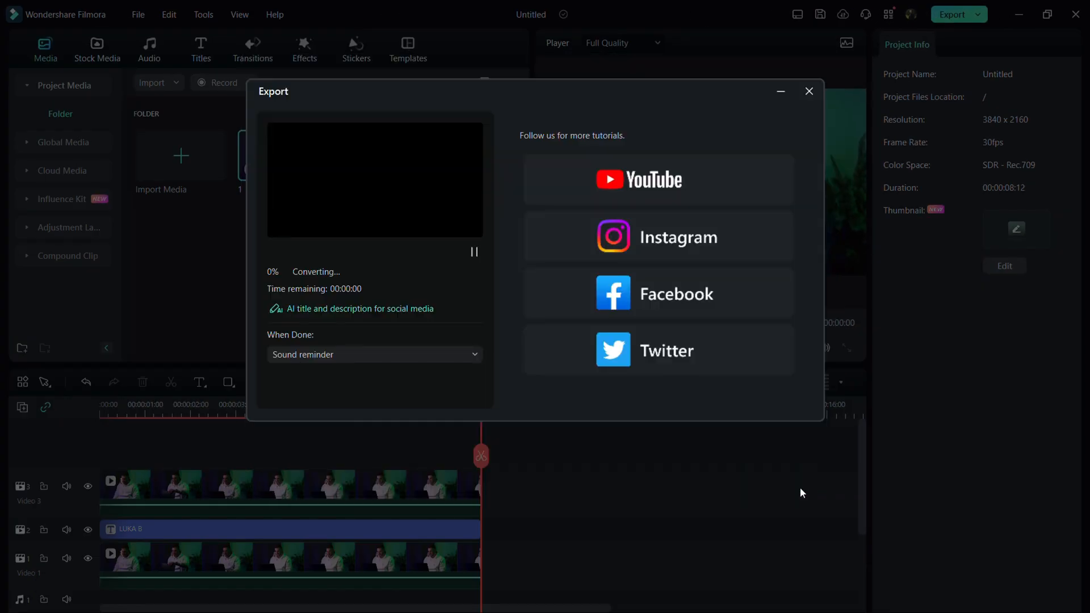